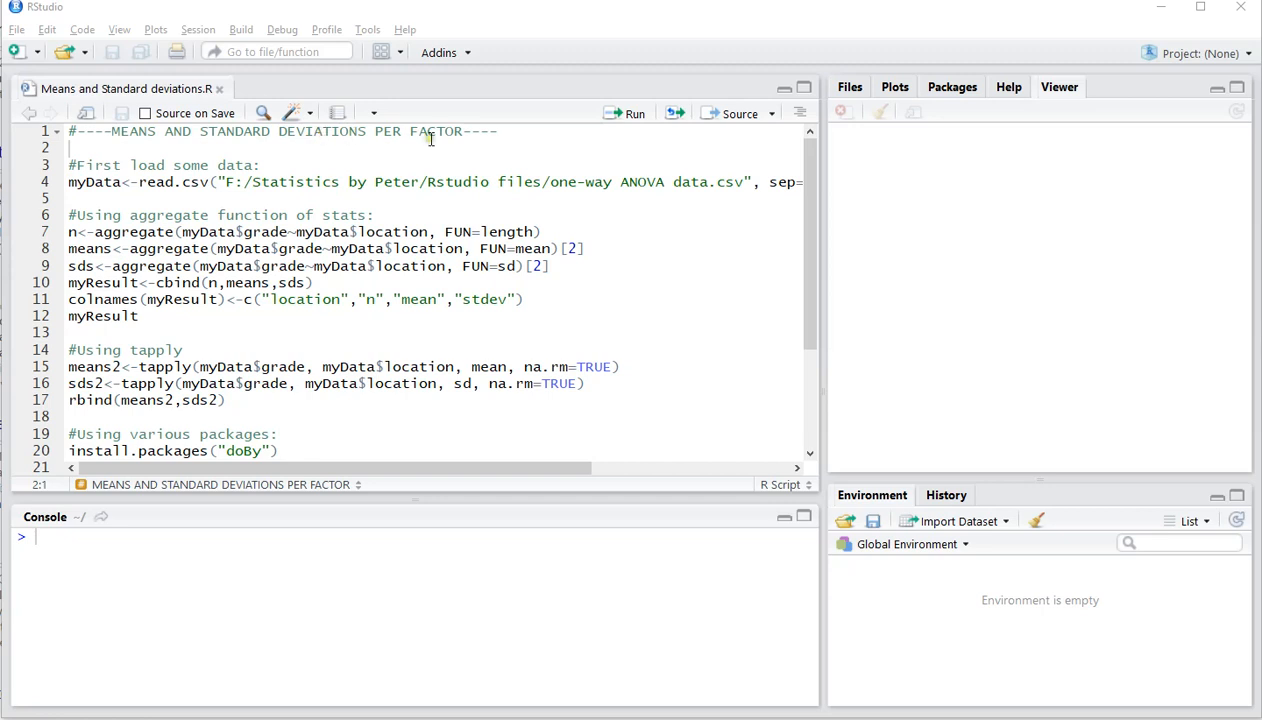
mouse_move(323, 155)
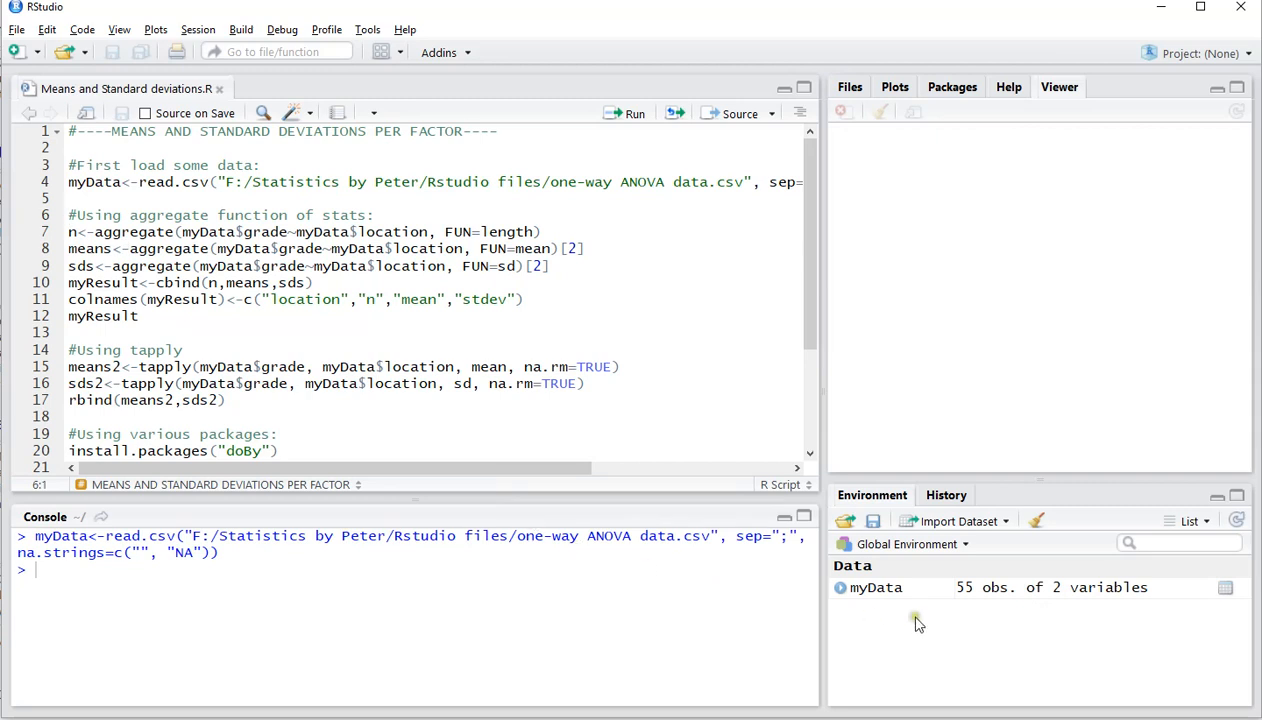
View the myData table of 55 location-and-grade entries from the Environment pane
left_click(876, 587)
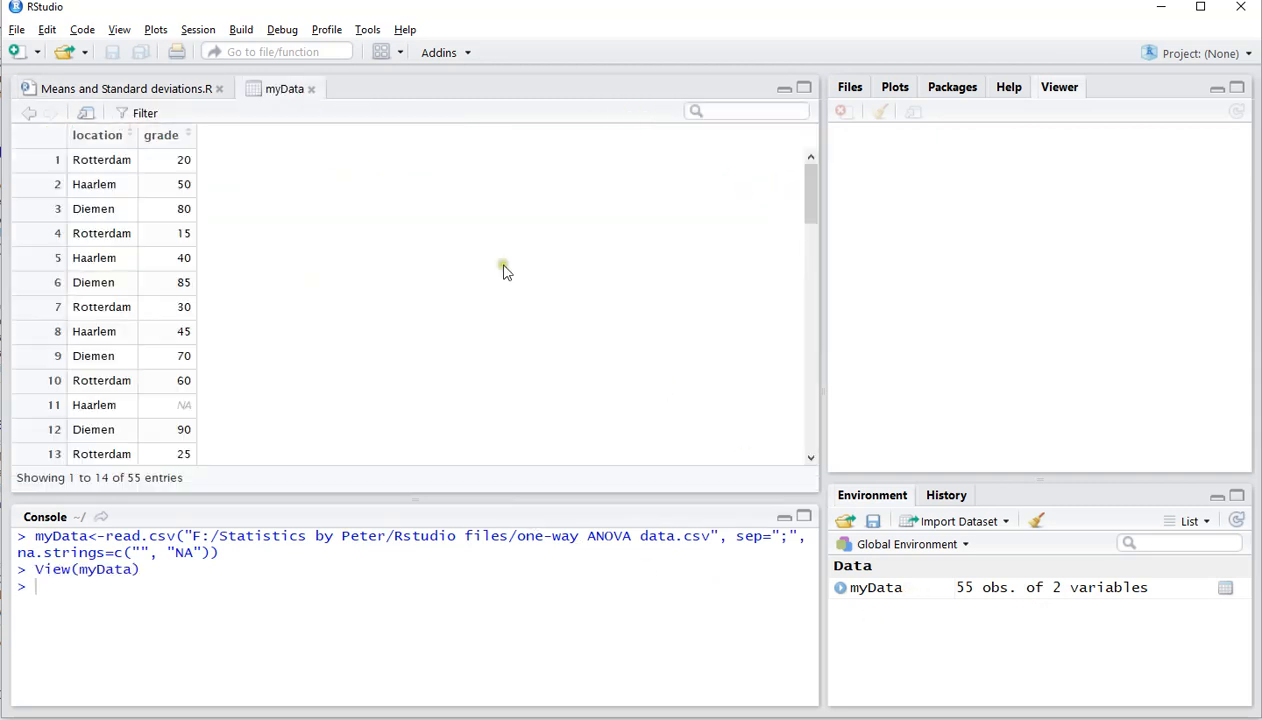
mouse_move(93, 209)
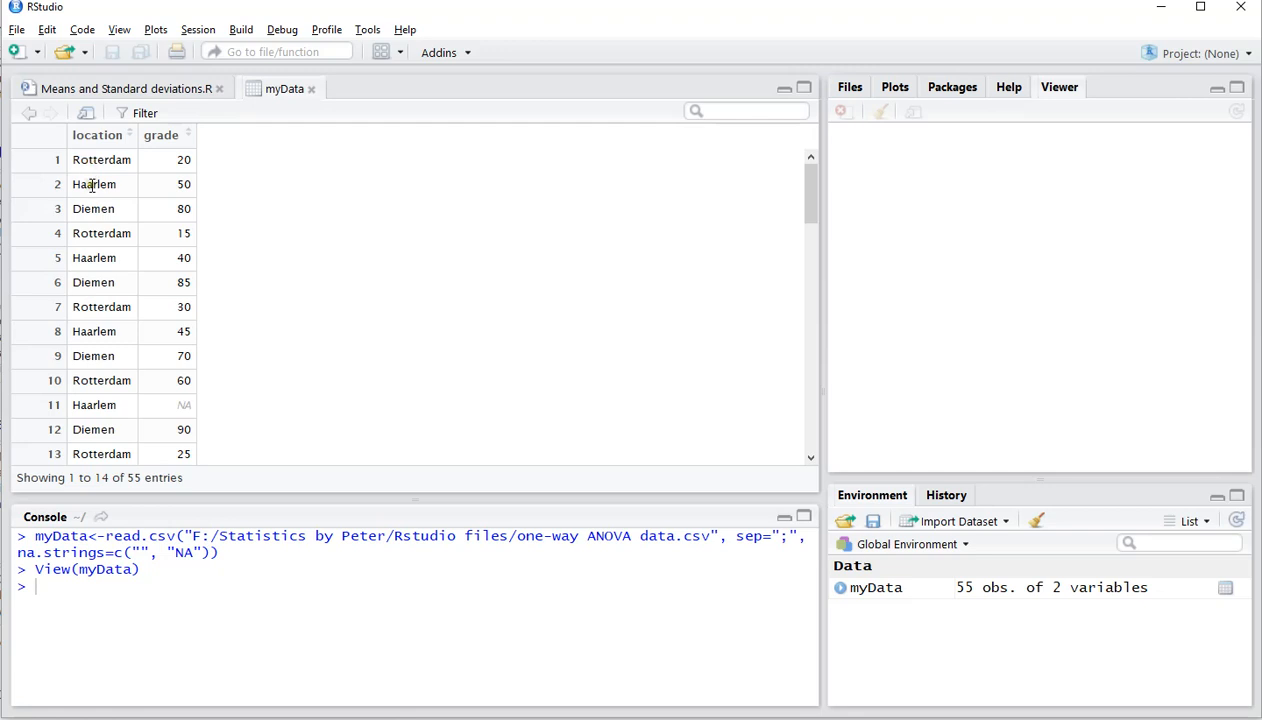
mouse_move(165, 168)
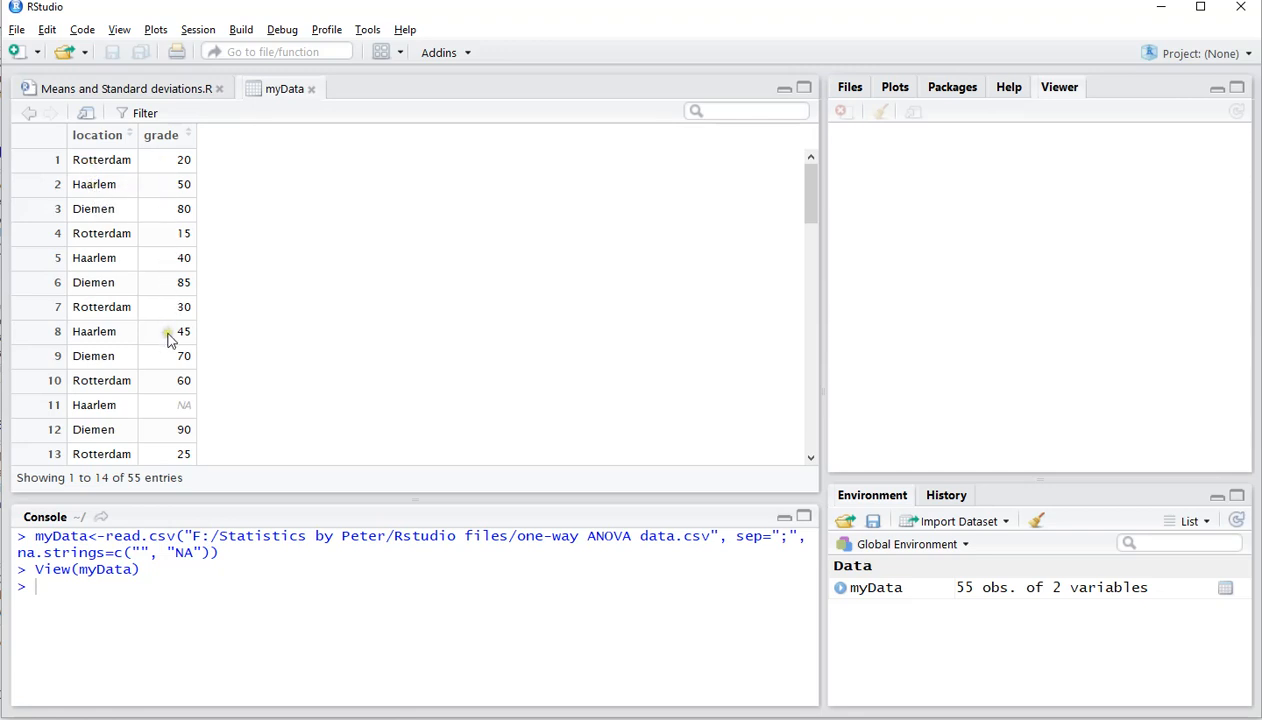
mouse_move(233, 155)
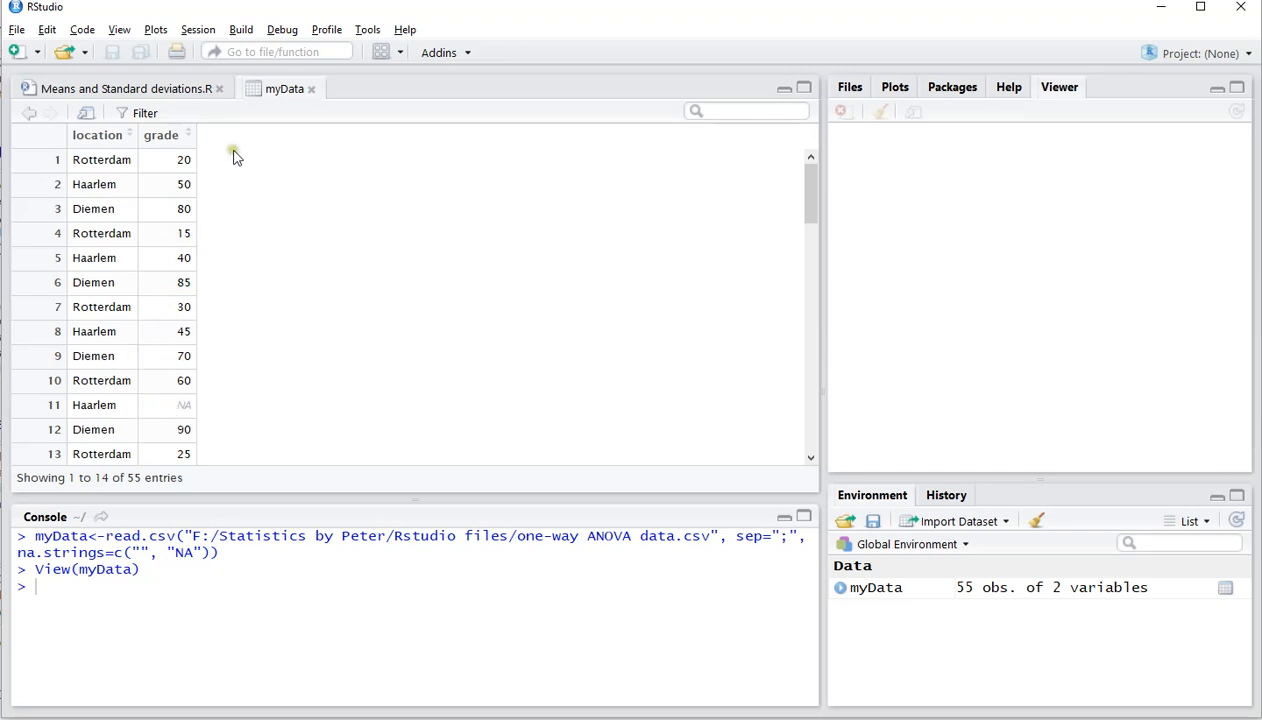
Switch back to the 'Means and Standard deviations.R' script editor
left_click(125, 88)
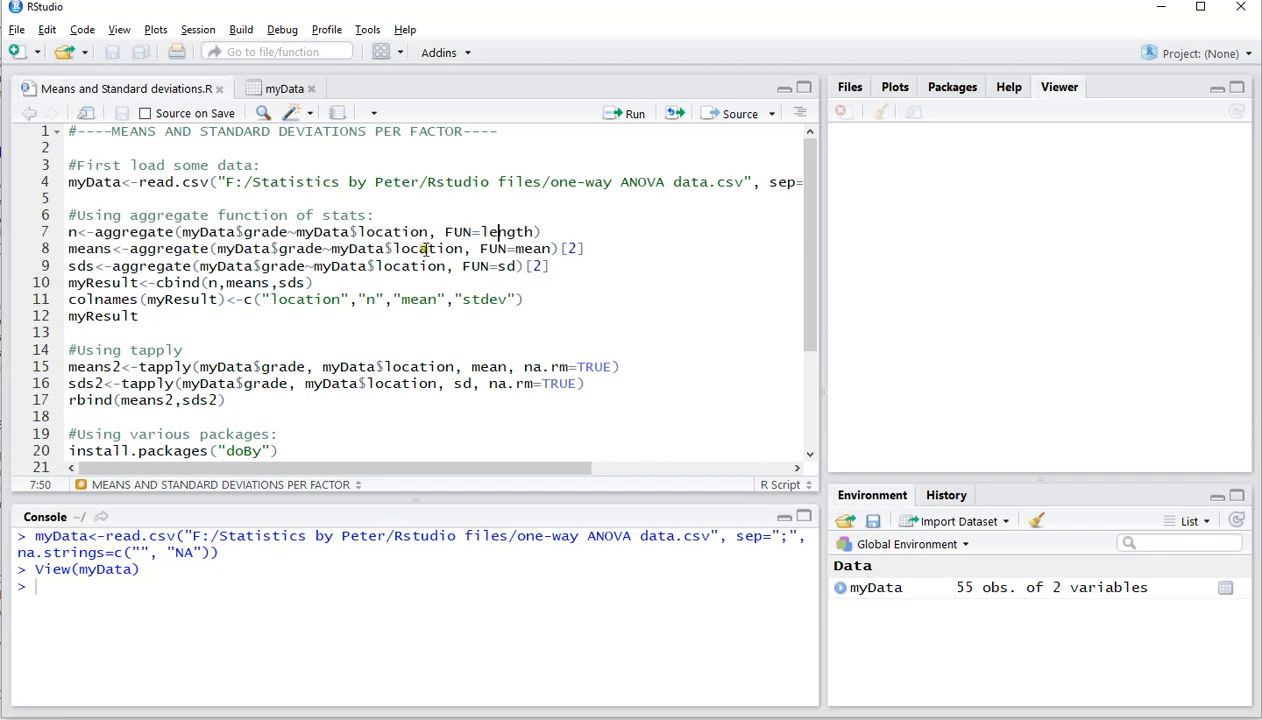
mouse_move(124, 254)
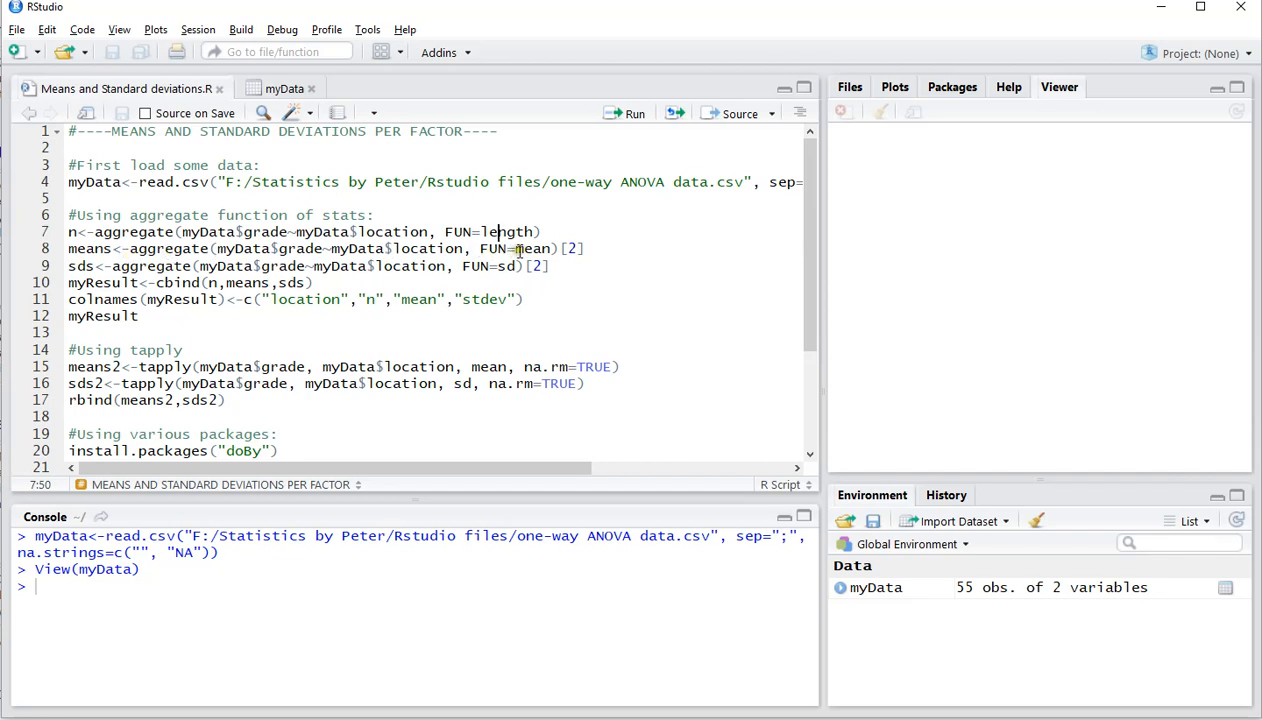
mouse_move(520, 248)
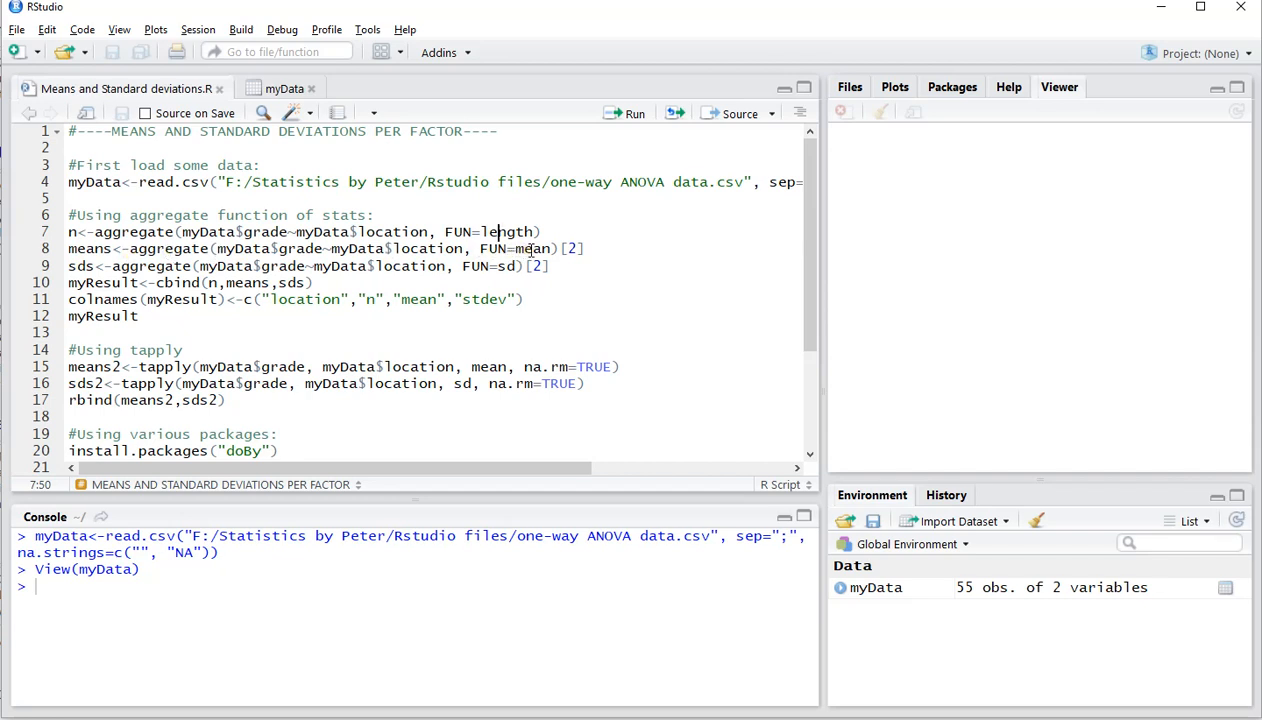
mouse_move(510, 266)
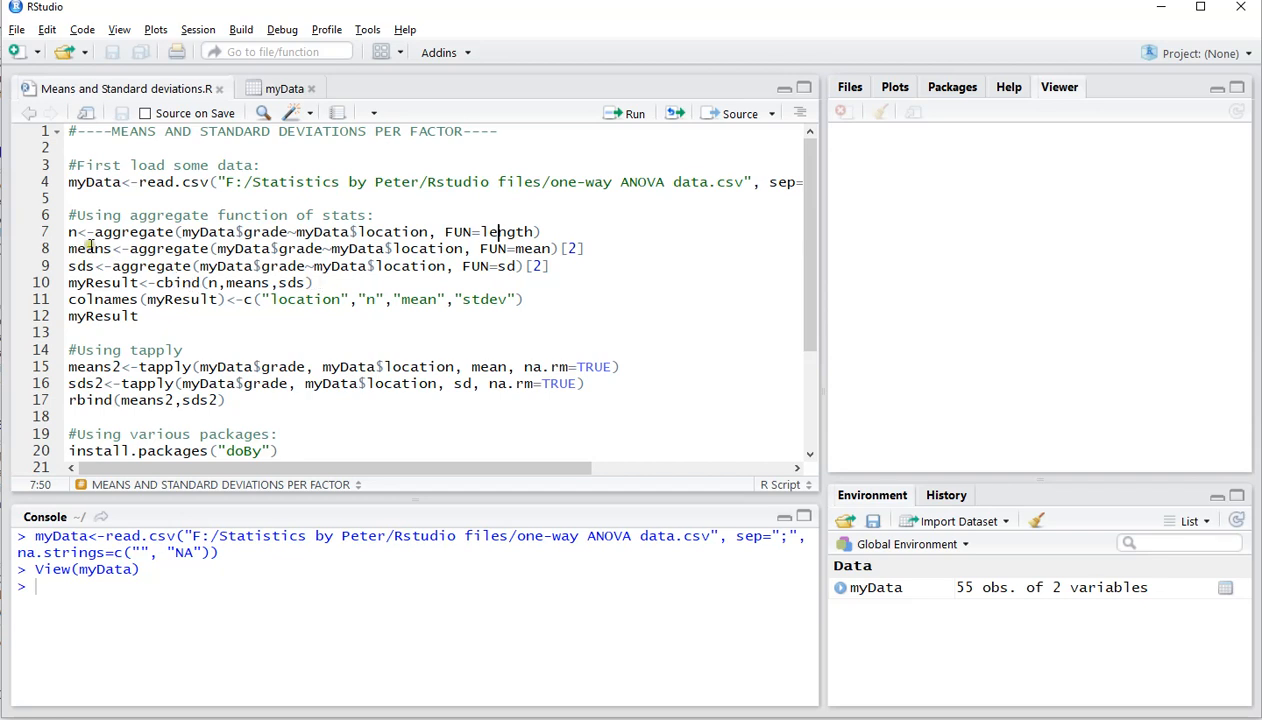
Run the aggregate lines creating n, means and sds, and view the counts 16, 19, 13
left_click(634, 113)
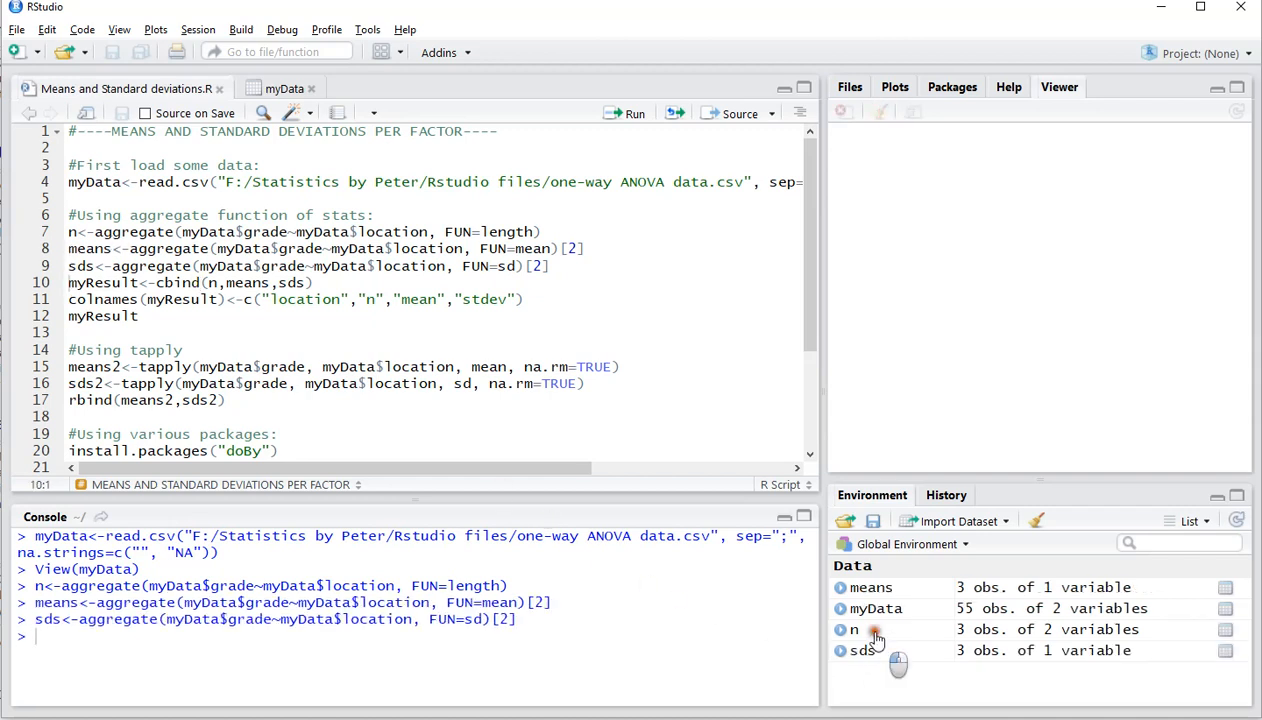
left_click(852, 629)
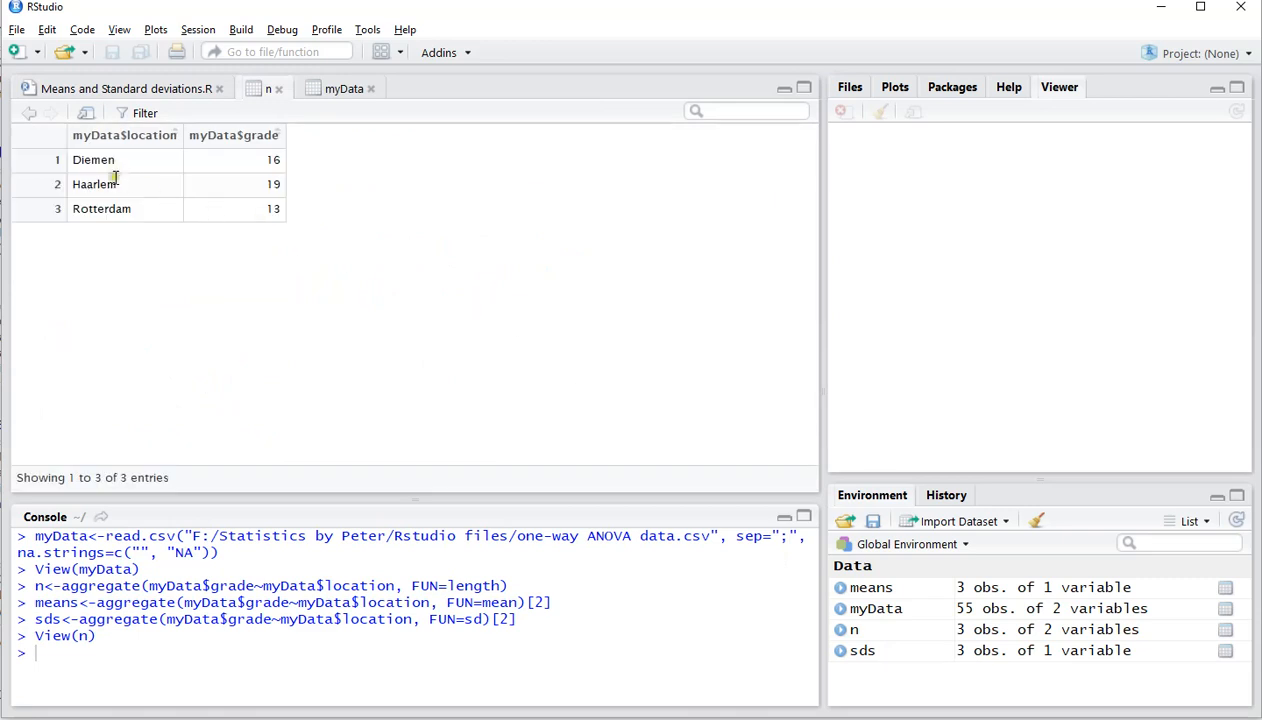
mouse_move(240, 218)
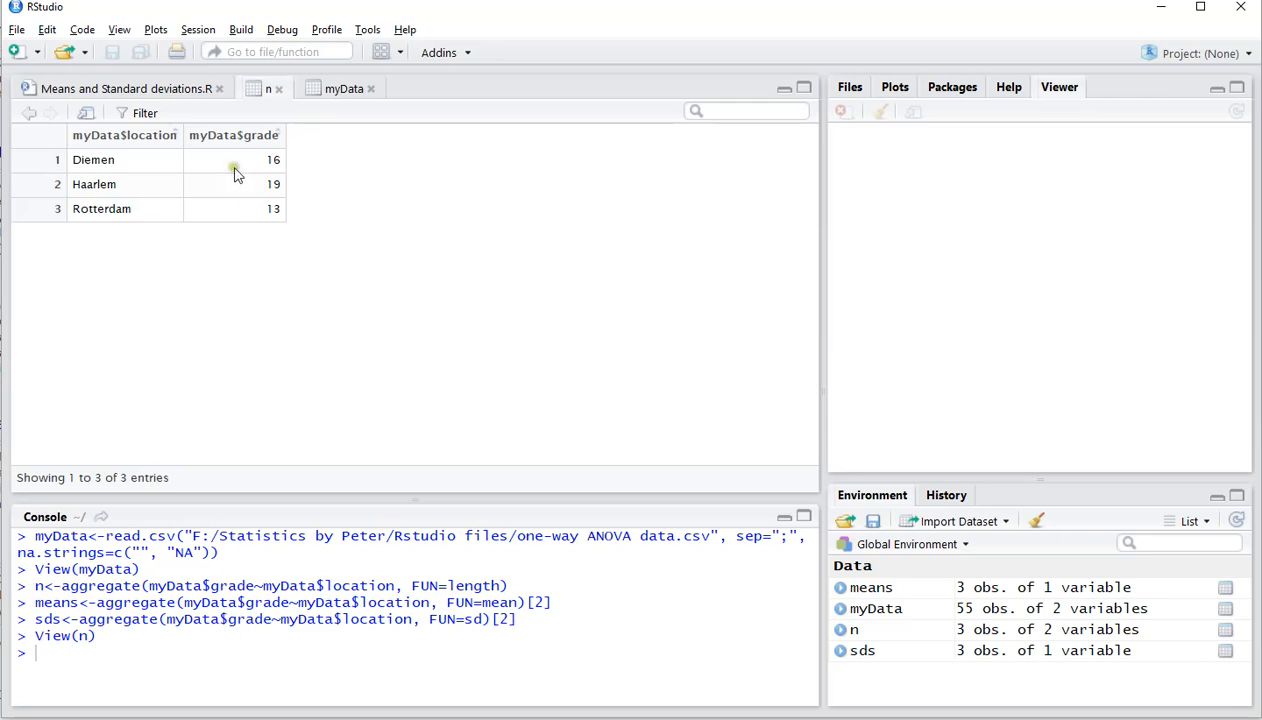
mouse_move(248, 170)
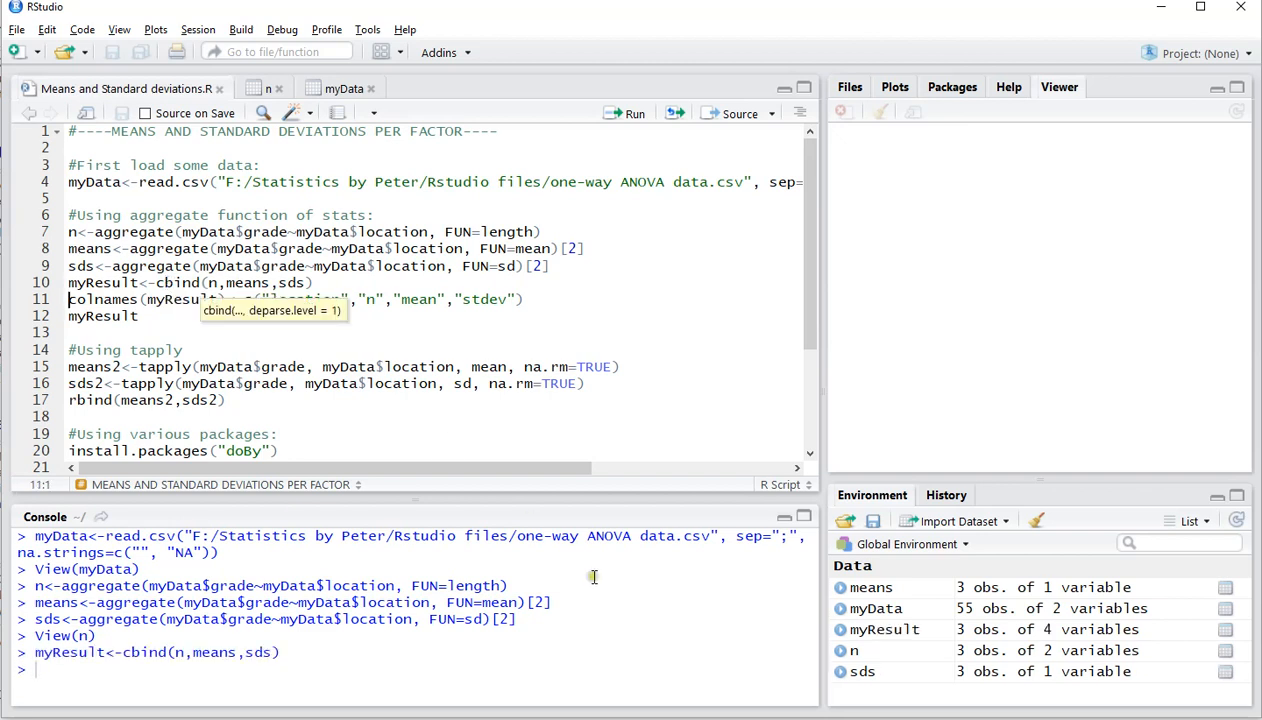
Build myResult from n, means and sds and view the four-column table
key("Return")
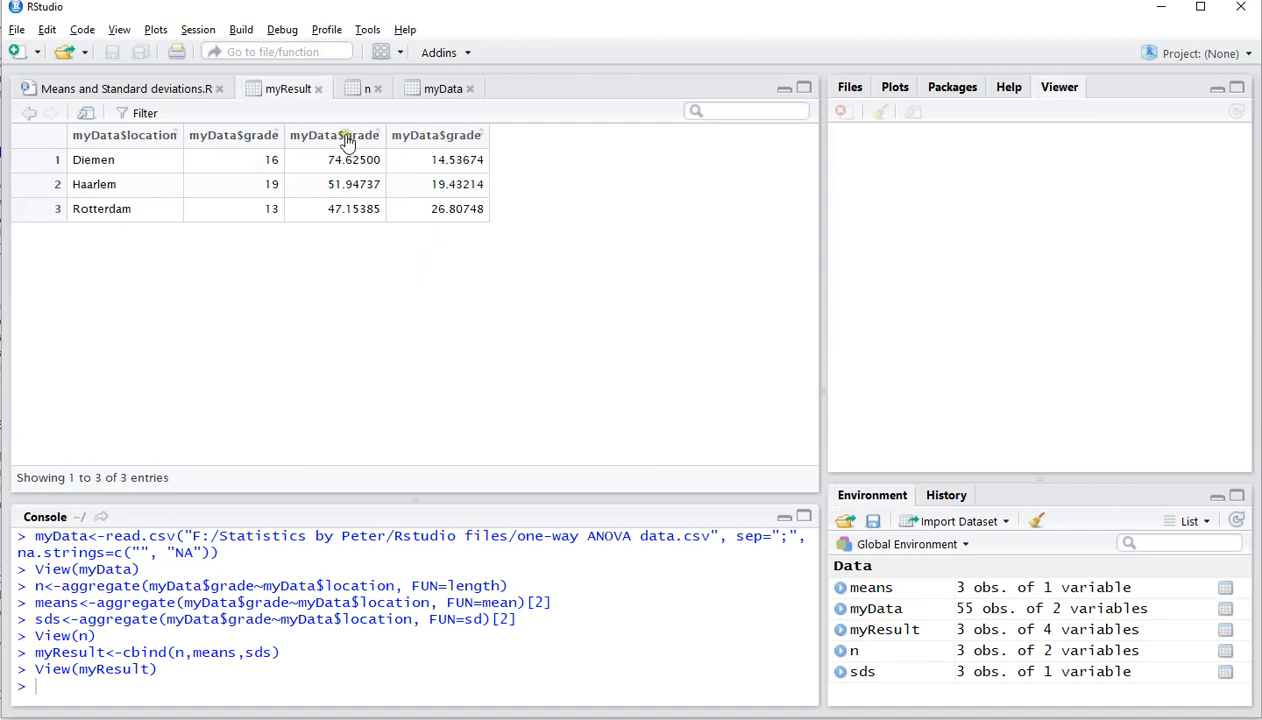
left_click(125, 88)
type("colnames(myResult)<-c(\"location\",\"n\",\"mean\",\"stdev")
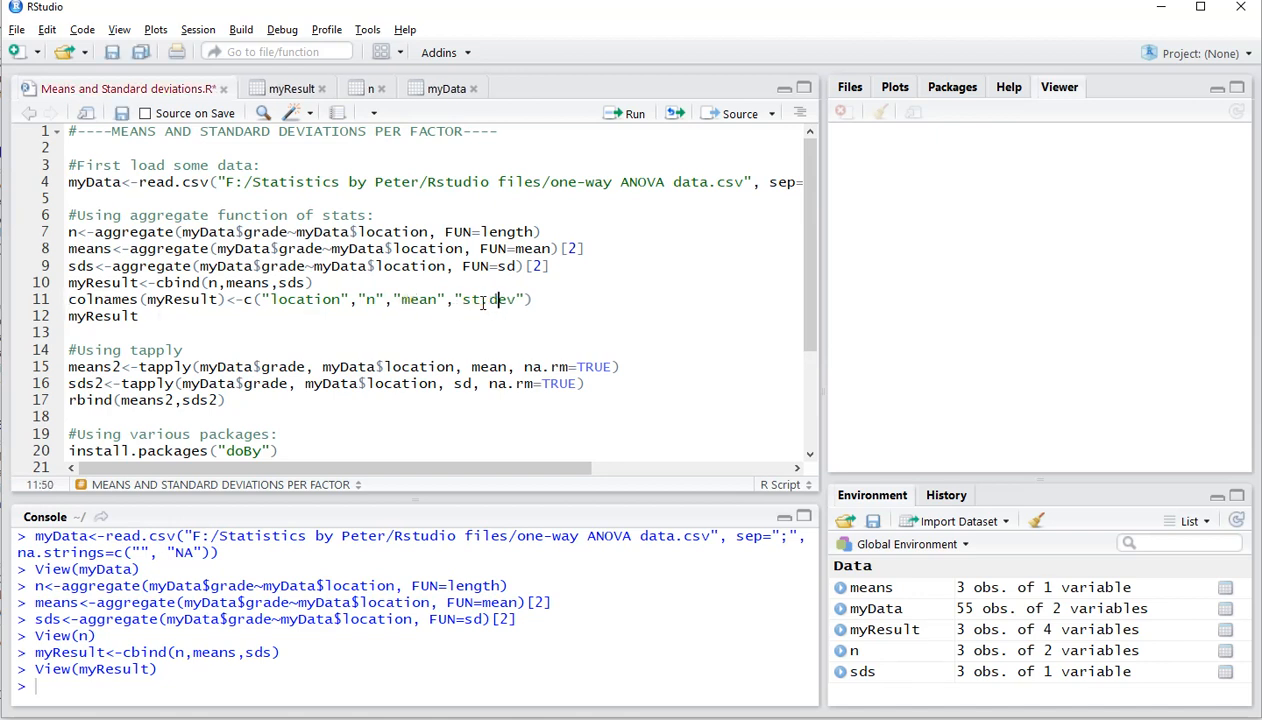
Rename the columns to location, n, mean, st.dev. and print myResult
type(".")
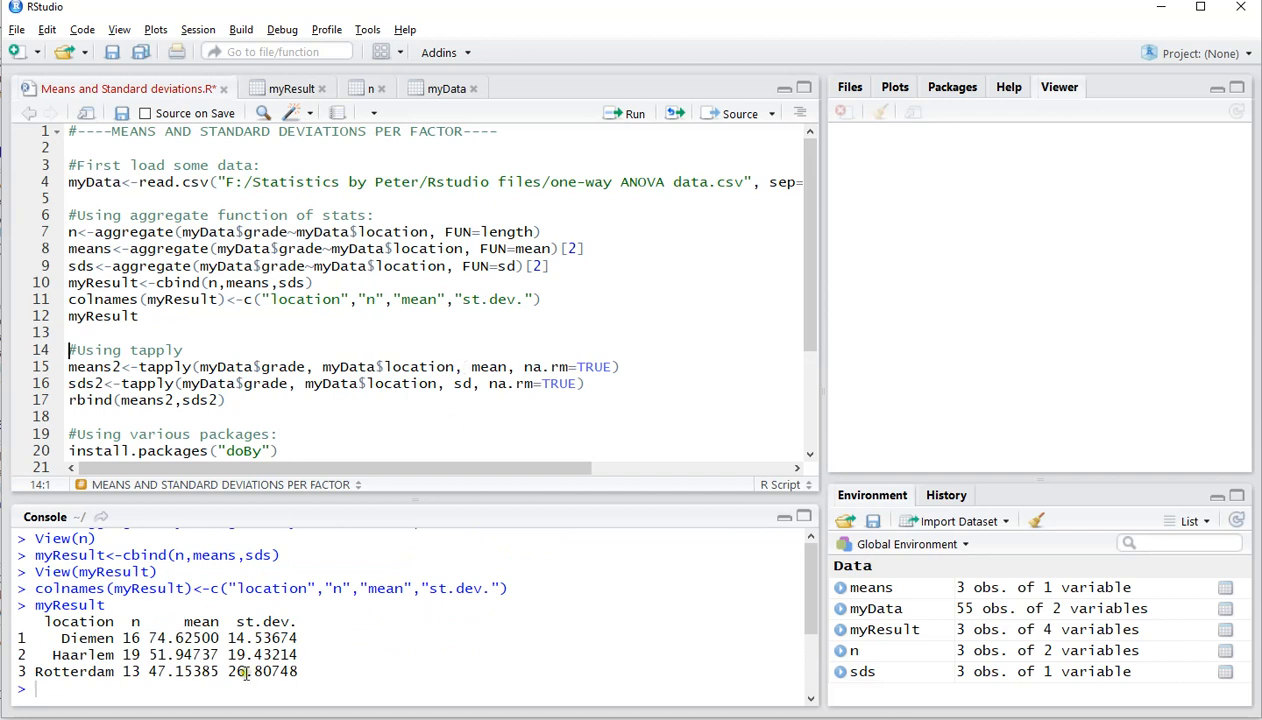
mouse_move(240, 665)
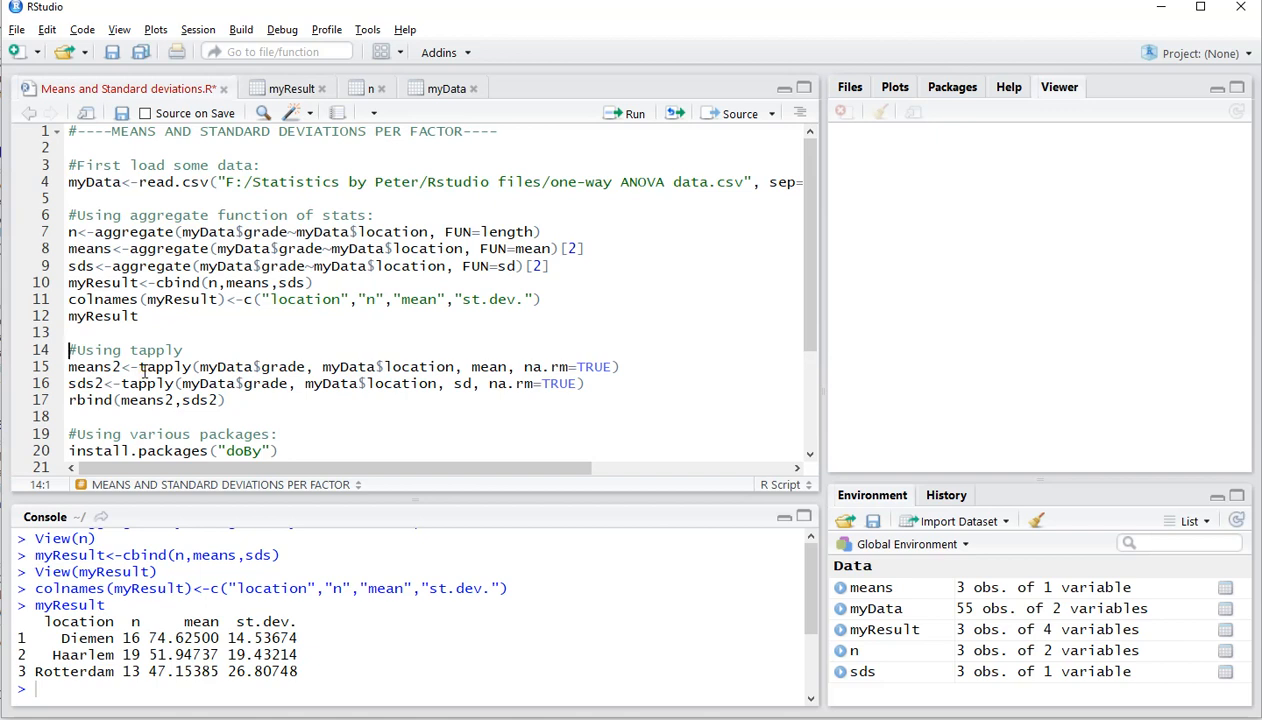
Run the tapply lines computing mean and sd of grade per location with na.rm
left_click(153, 366)
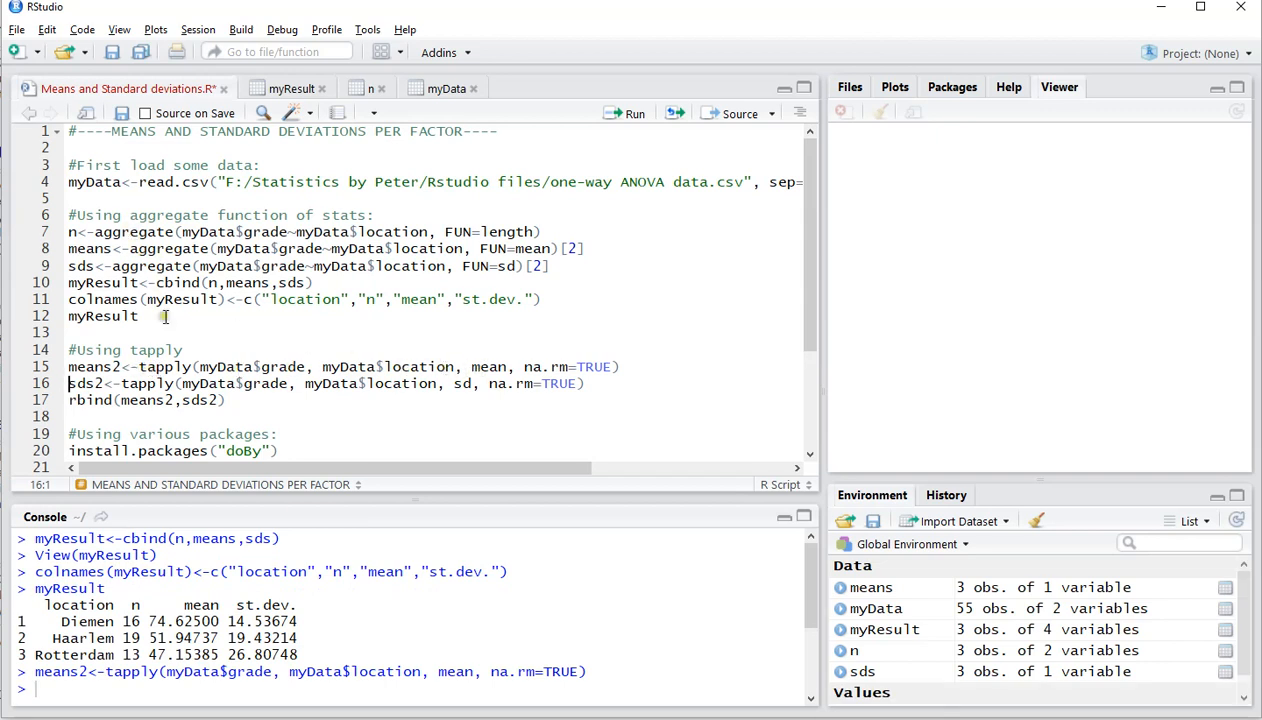
left_click(634, 113)
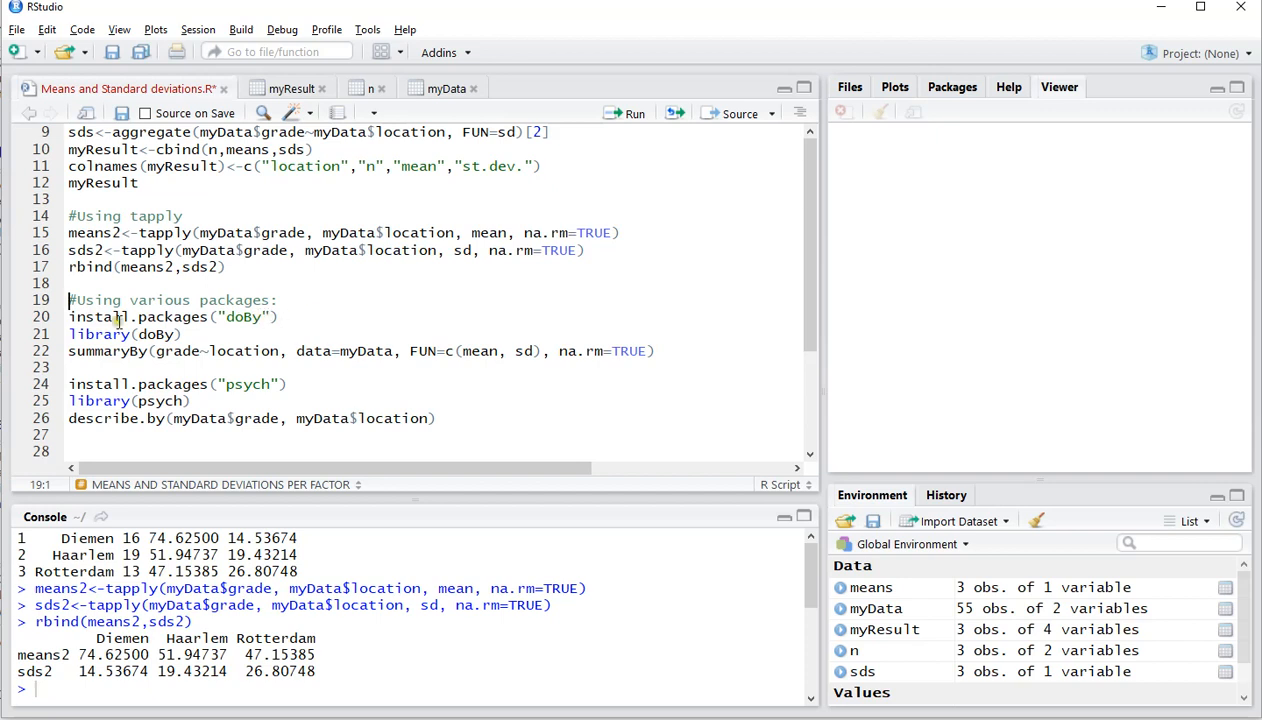
Print the rbind tapply table, then load doBy and run summaryBy for grade mean and sd
left_click(114, 334)
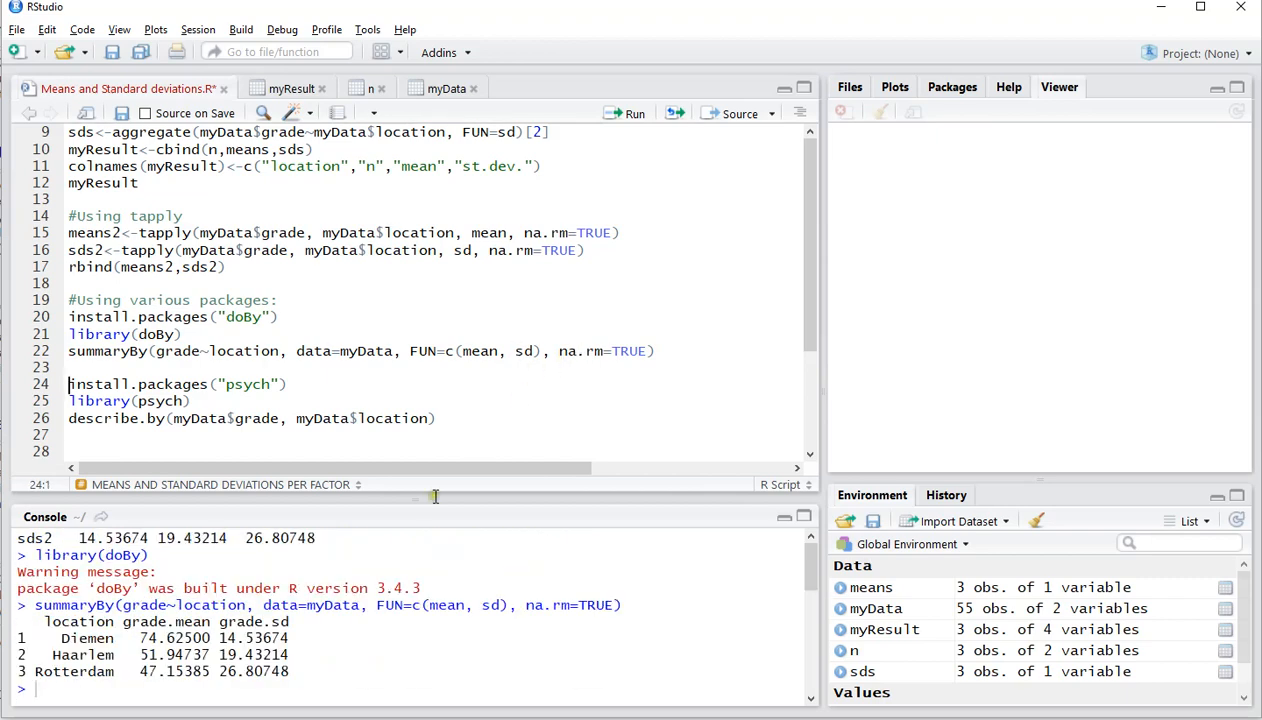
mouse_move(110, 668)
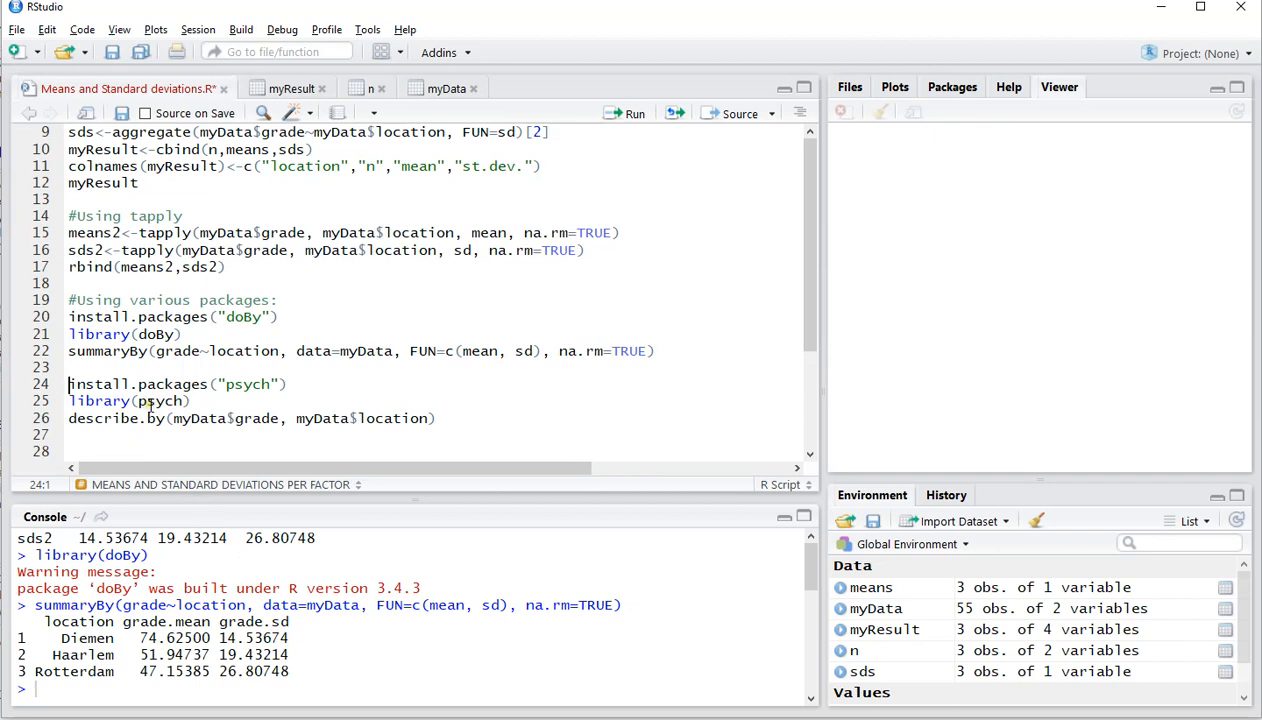
Load psych and run describe.by to print grouped grade statistics per location
left_click(160, 400)
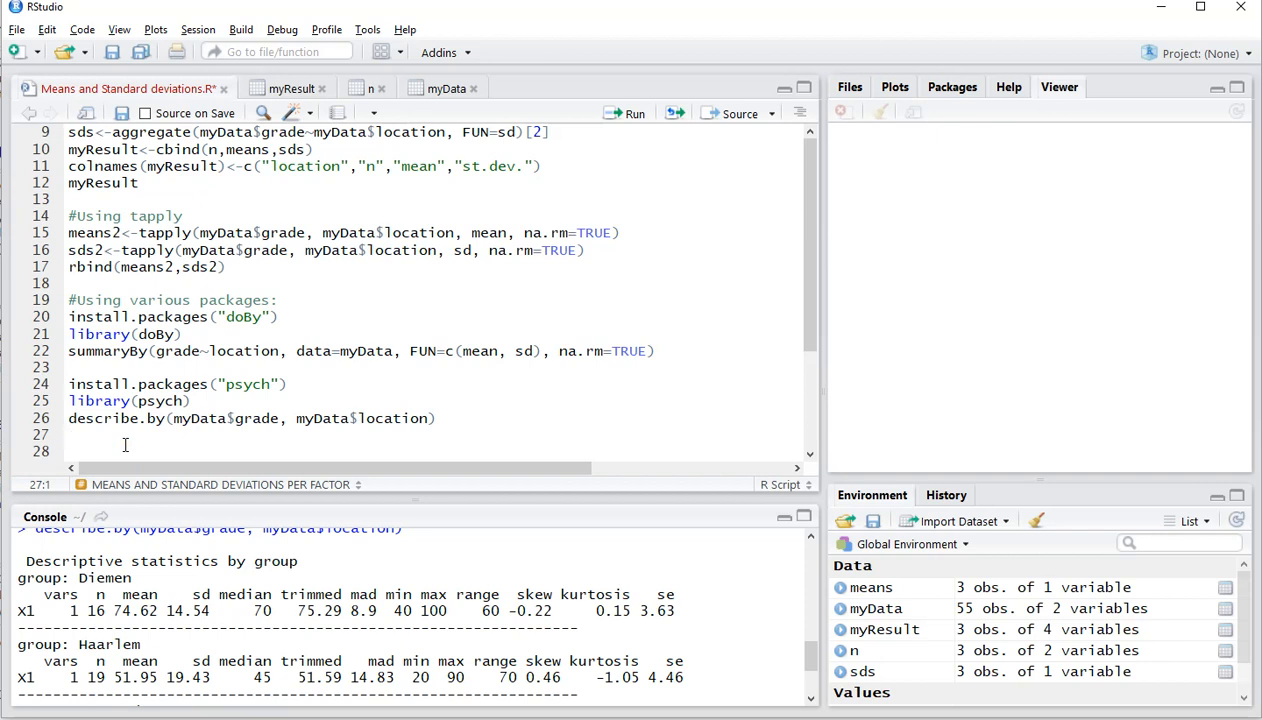
mouse_move(1135, 330)
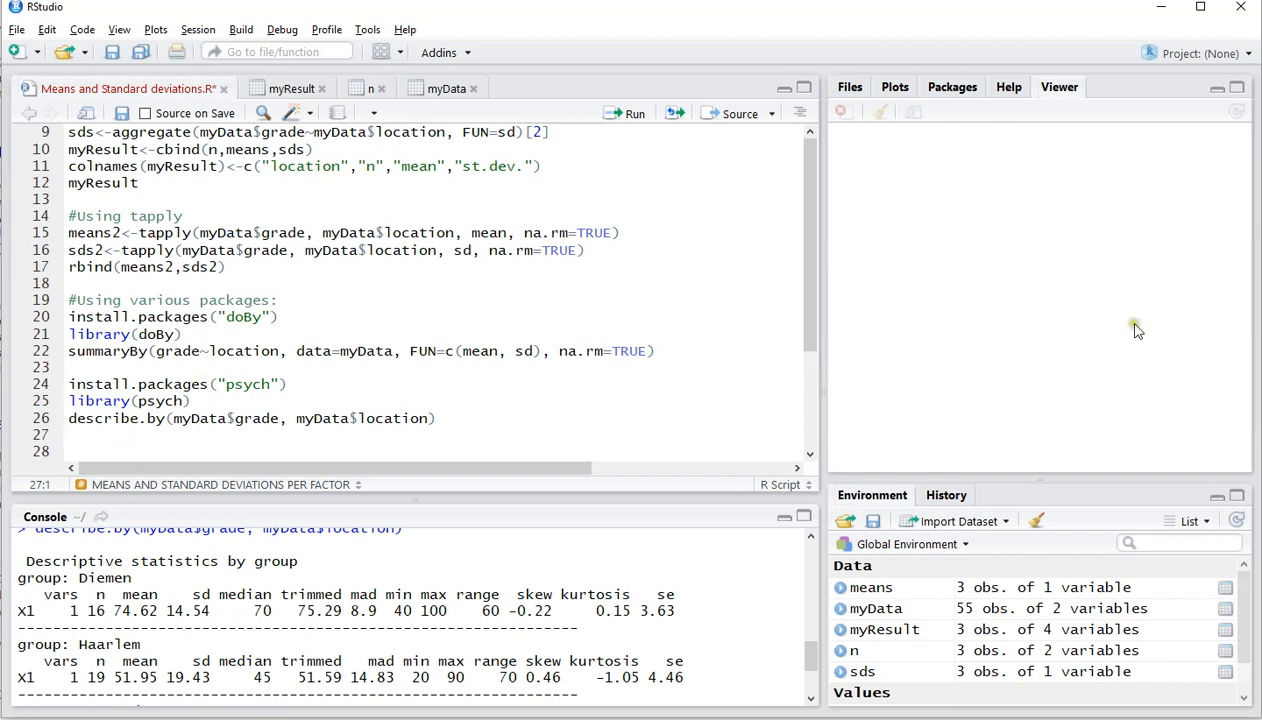